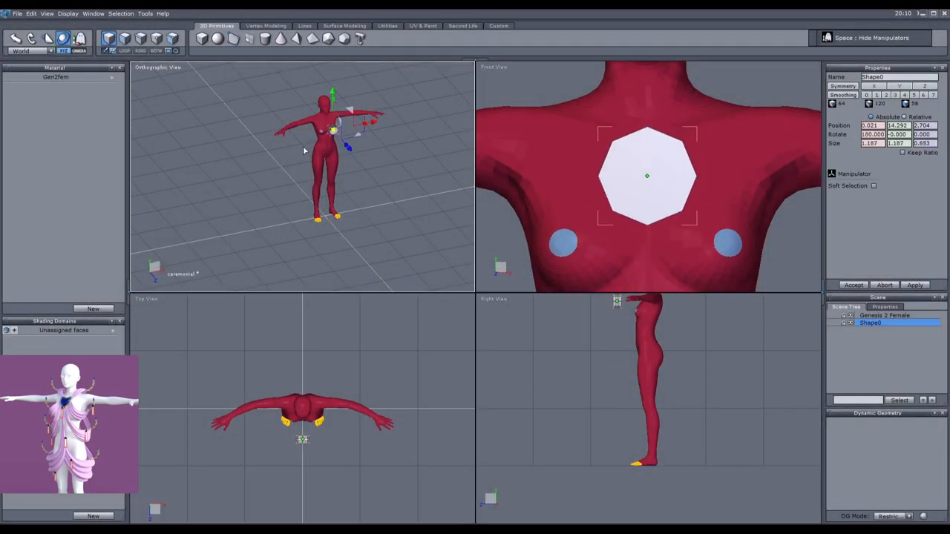
# Extrude and bevel the chest octagon into a rimmed heart pendant and group its pieces.
pyautogui.click(923, 86)
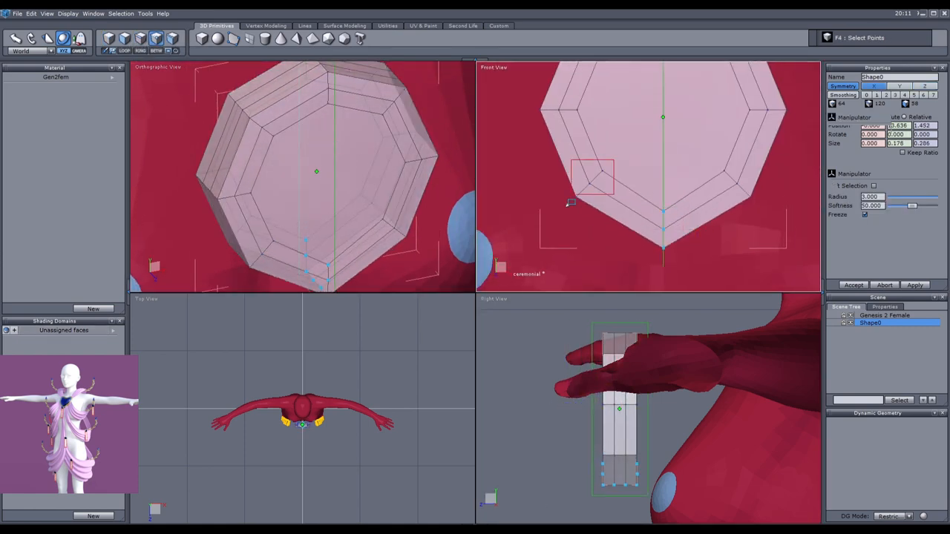
pyautogui.click(124, 39)
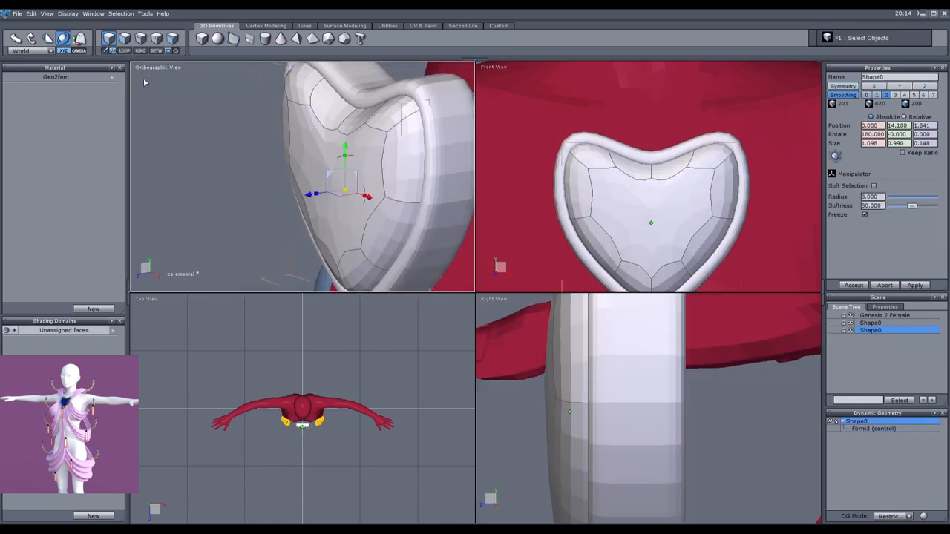
pyautogui.click(124, 38)
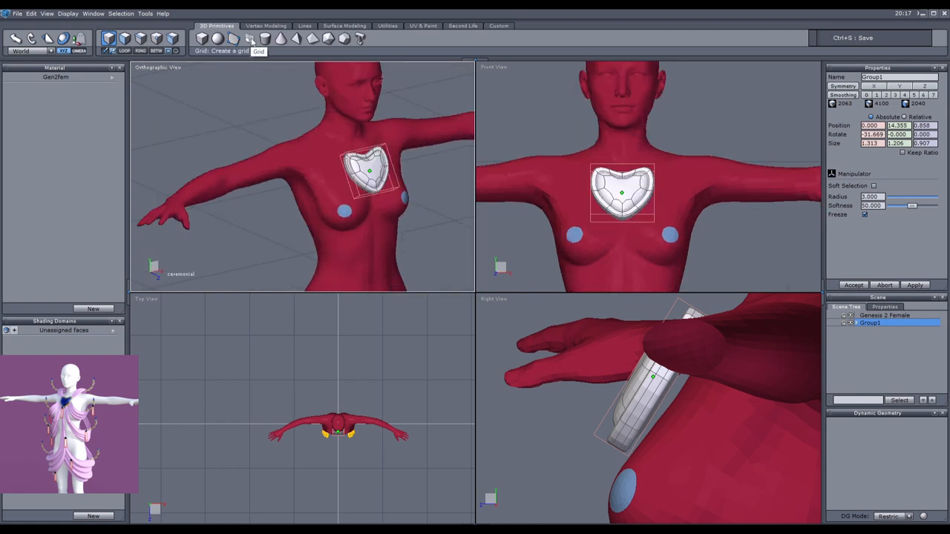
# Model curved pleated strips over the shoulder and wrap them around the torso below the chest.
pyautogui.click(48, 38)
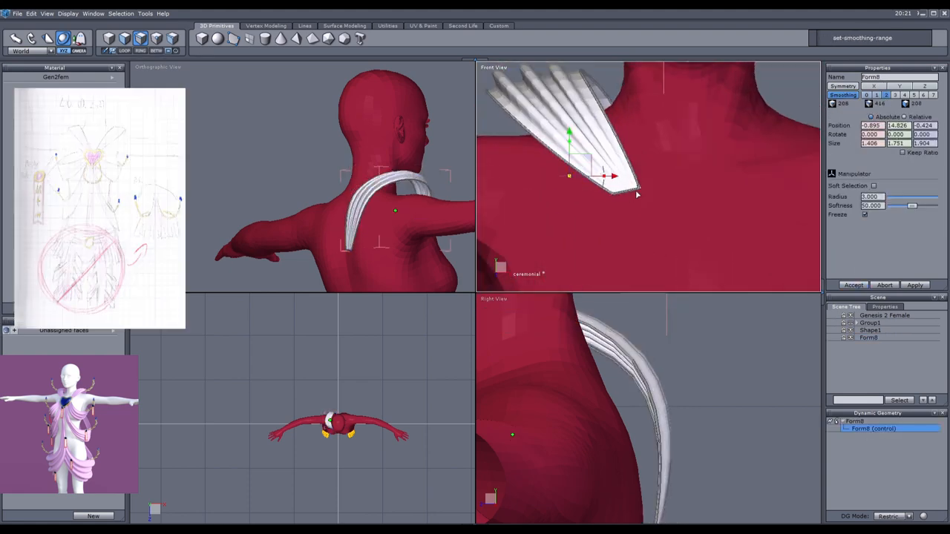
pyautogui.click(344, 25)
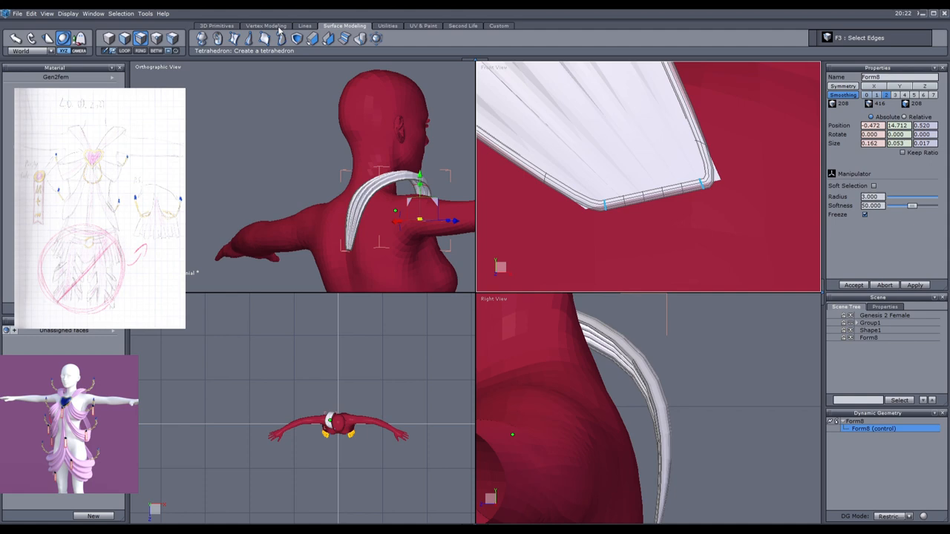
pyautogui.click(264, 25)
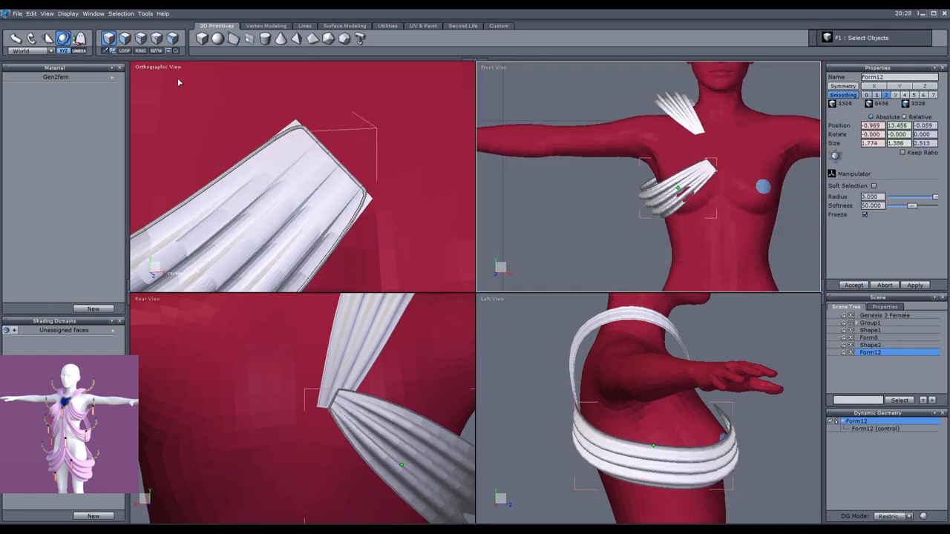
# Extrude a new plane into a long flat strap running diagonally across the torso.
pyautogui.click(266, 25)
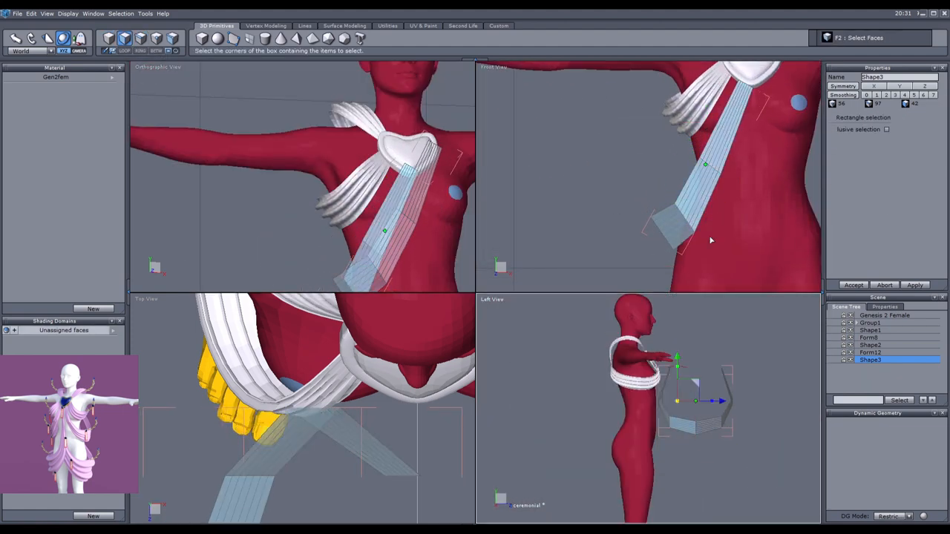
# Thicken and duplicate the diagonal strip into a pleated sash sweeping toward the hip.
pyautogui.click(141, 38)
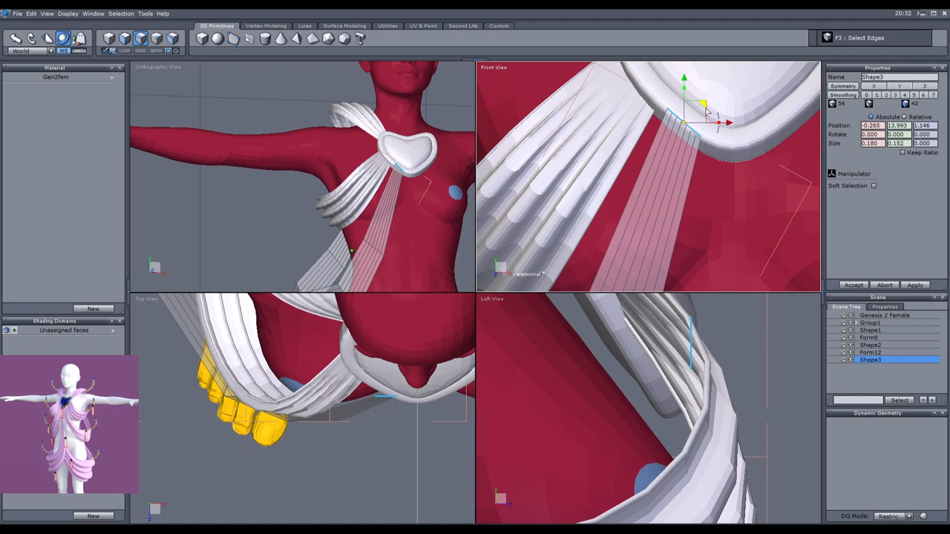
pyautogui.click(874, 186)
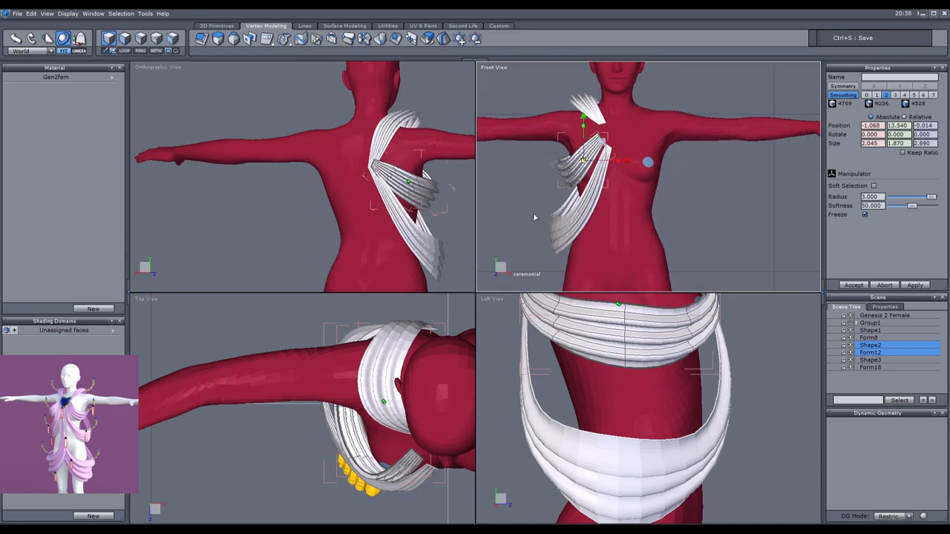
# Extrude a narrow vertical panel hanging from the pendant and thicken its edges into a rim.
pyautogui.click(869, 367)
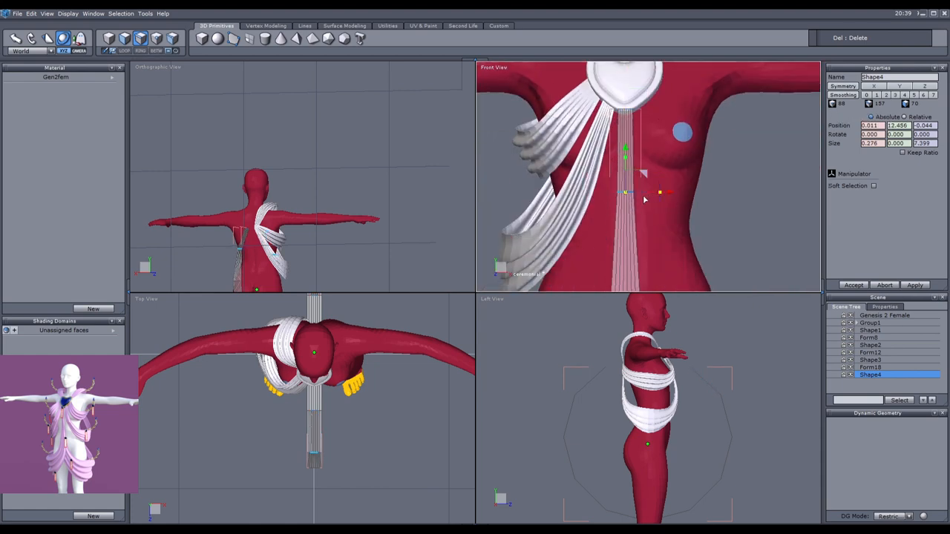
pyautogui.click(873, 186)
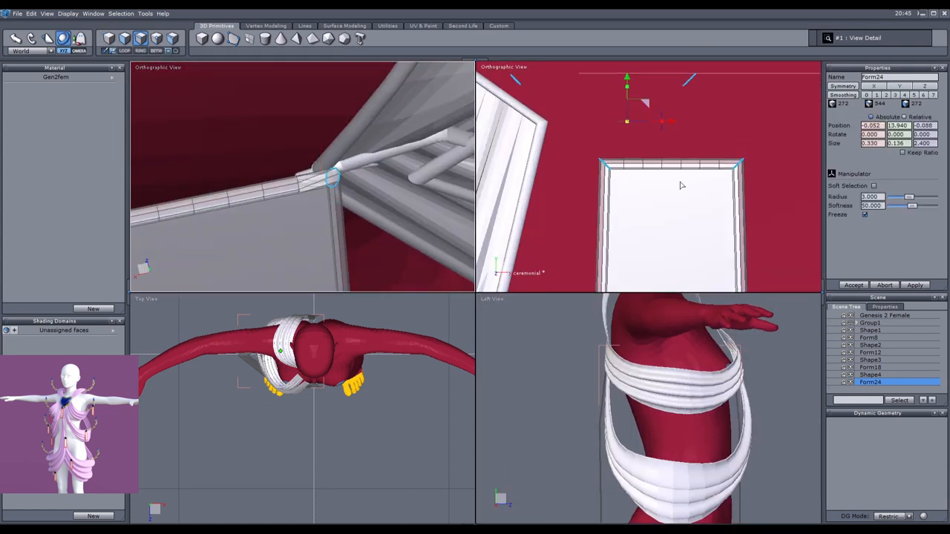
# Apply cubic projection and unfold UVs on the drapes and heart pendant to show the checker pattern.
pyautogui.click(266, 25)
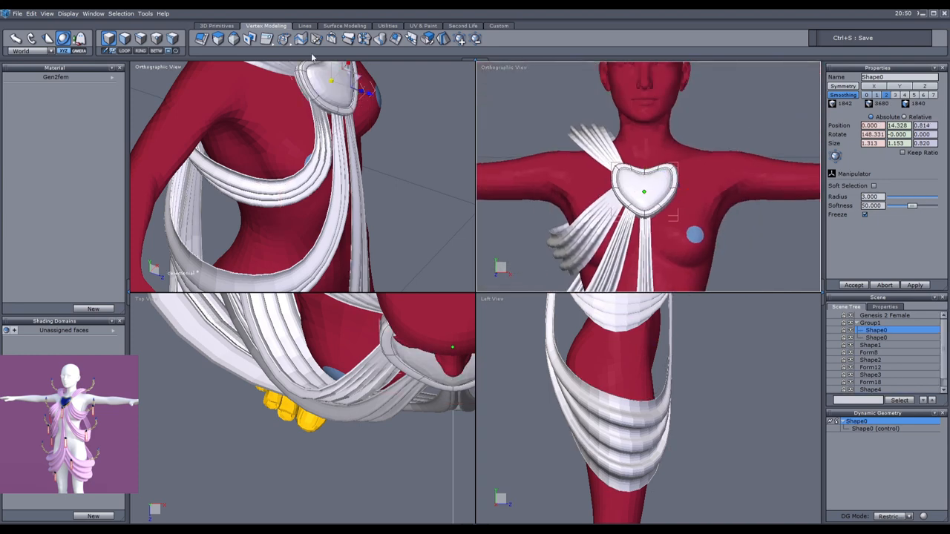
pyautogui.click(423, 26)
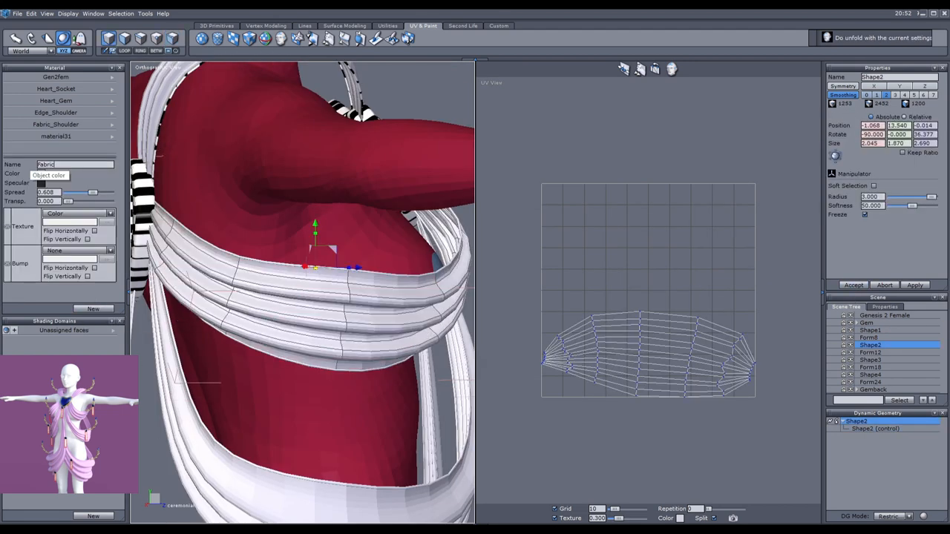
pyautogui.click(870, 352)
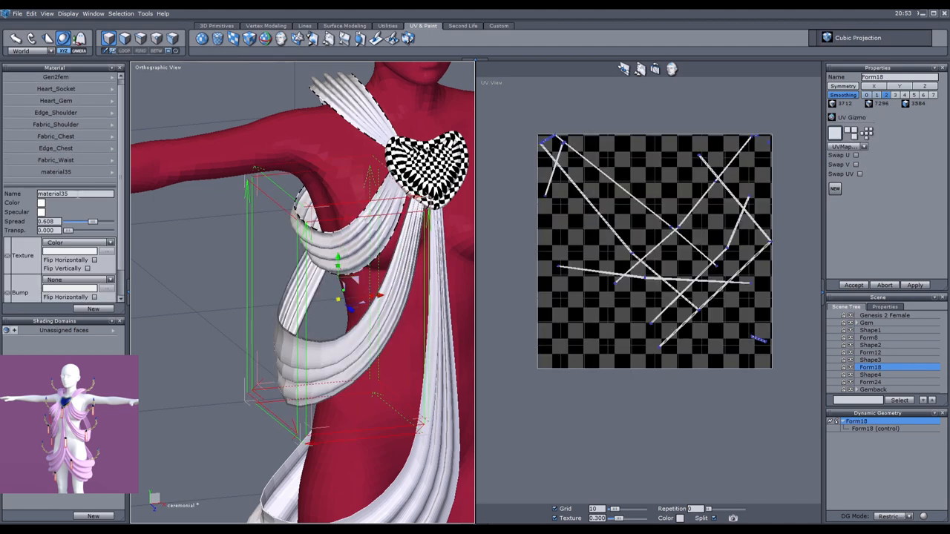
pyautogui.click(869, 374)
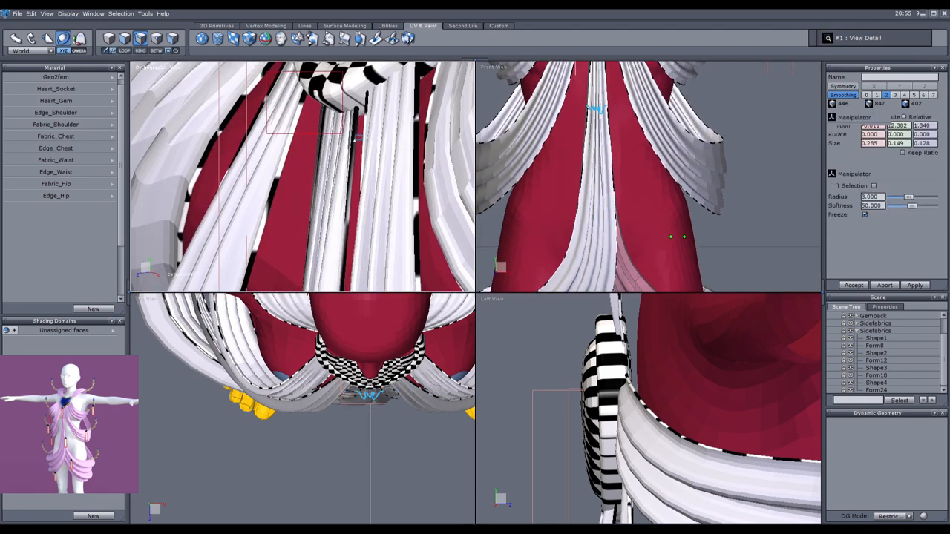
# Reopen the dress scene from Recent Files and place gold heart ornaments on the chest drapes.
pyautogui.click(16, 14)
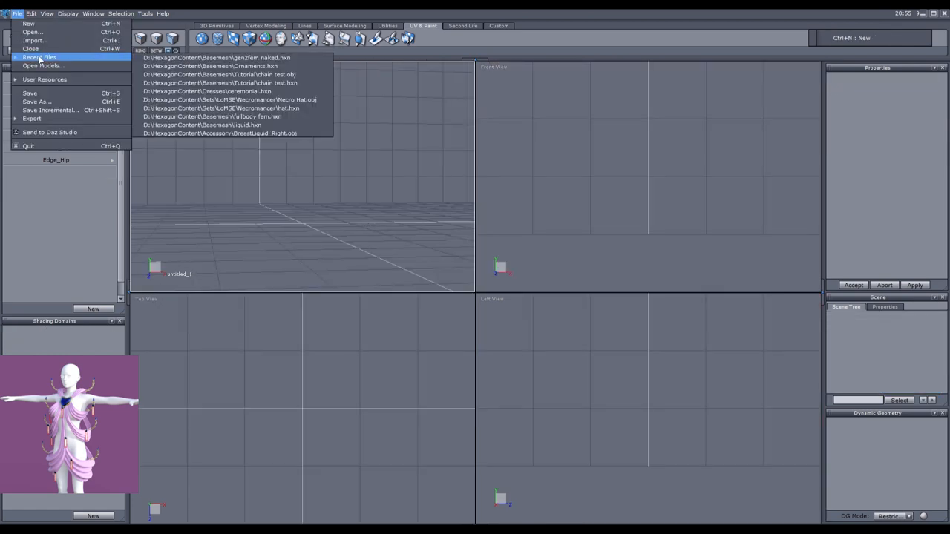
pyautogui.click(206, 92)
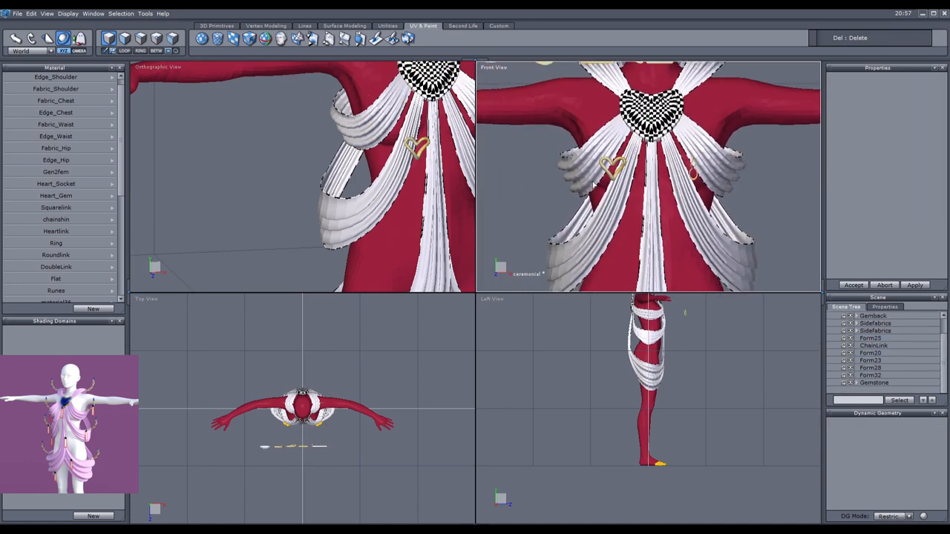
pyautogui.click(870, 360)
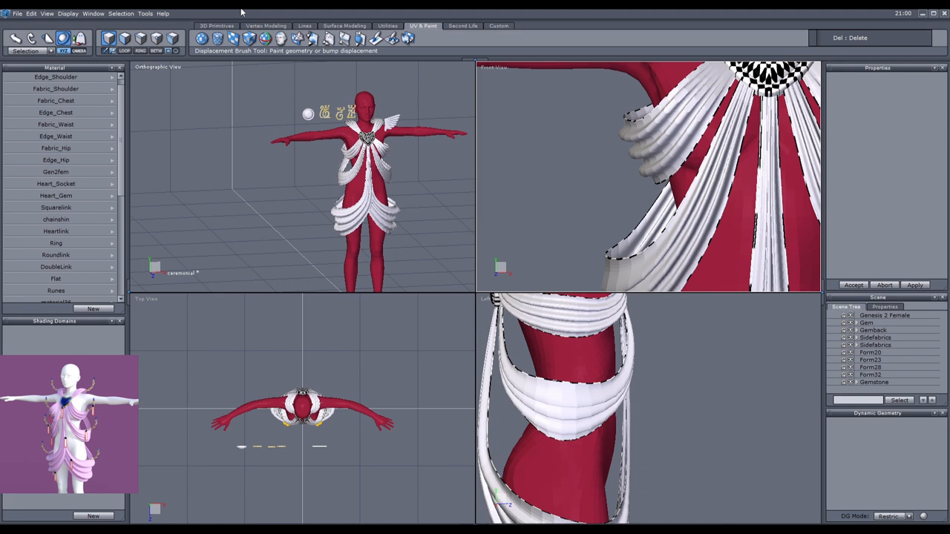
# Position the imported curl ornament on the hip drape using the Front and Left views.
pyautogui.click(304, 25)
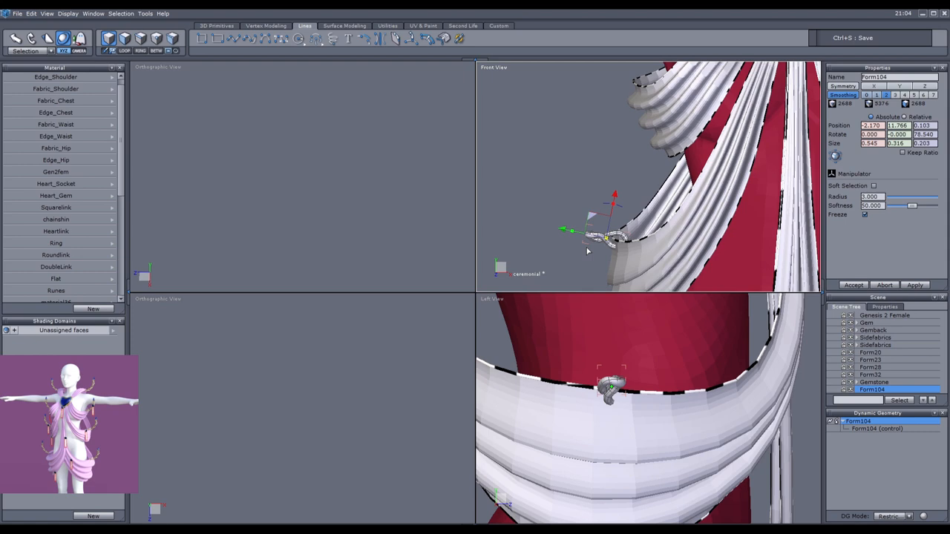
pyautogui.click(139, 38)
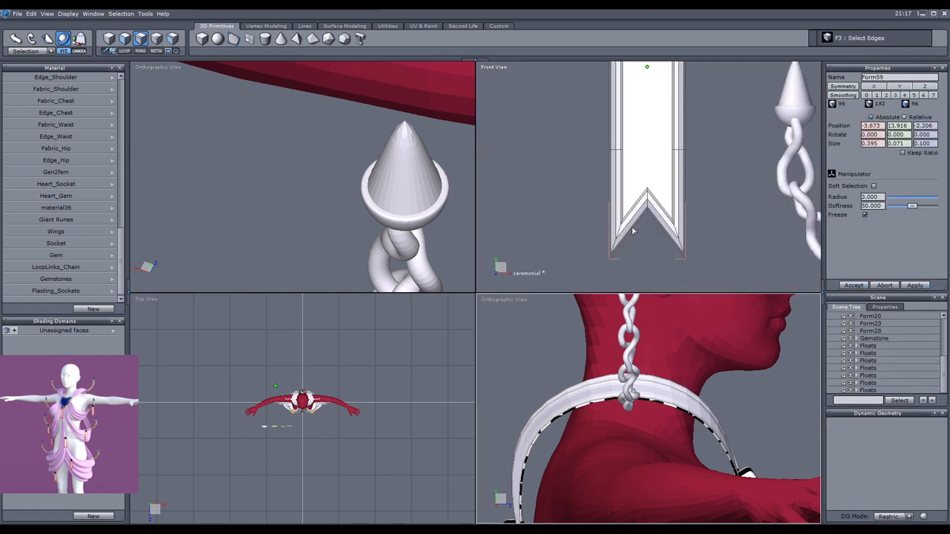
# Draw and extrude the notched seal banner and bring in the extruded gold rune curves.
pyautogui.click(266, 25)
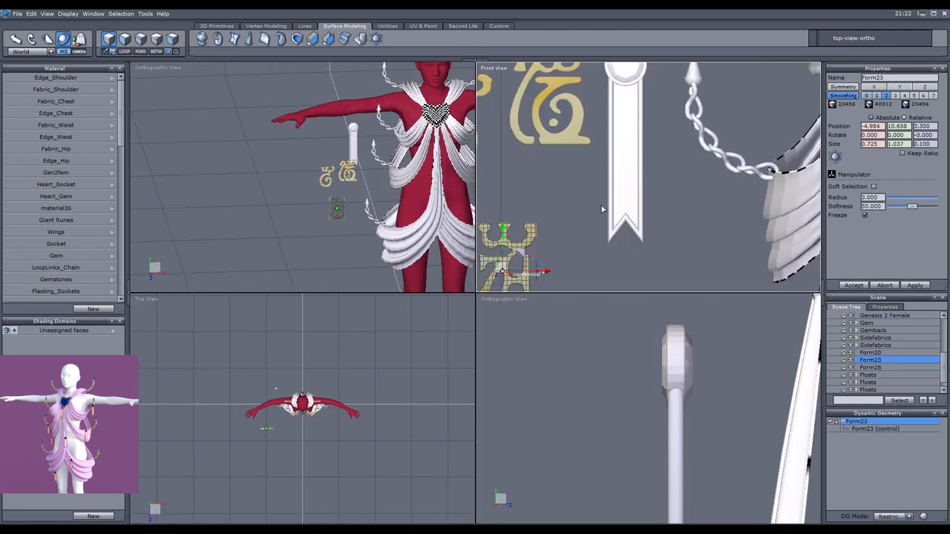
# Move the gold runes onto the seal strip and select its round cap for UV unfolding.
pyautogui.click(869, 368)
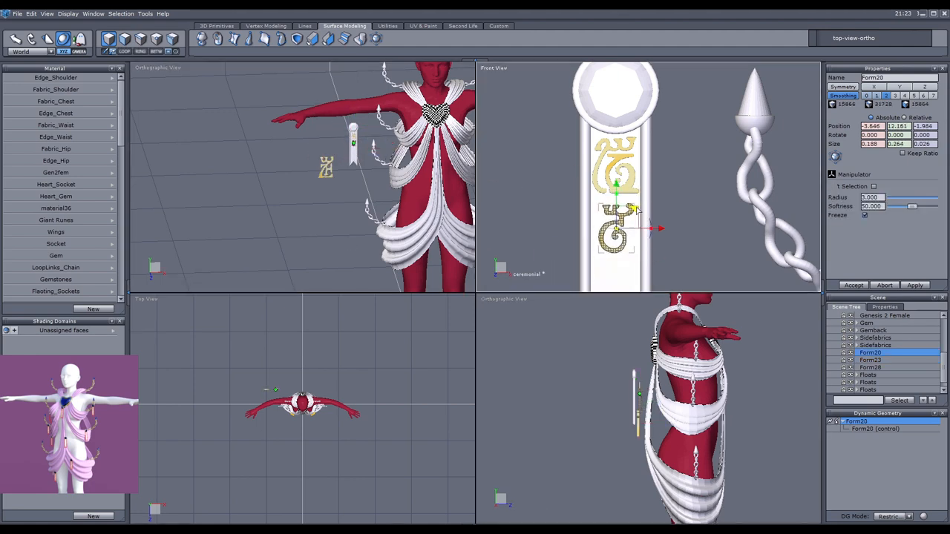
pyautogui.click(869, 361)
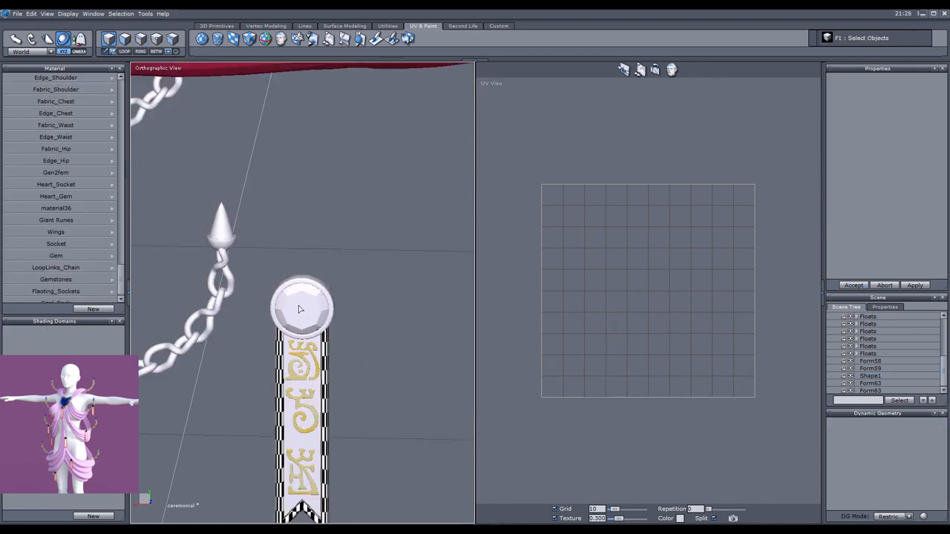
pyautogui.click(300, 304)
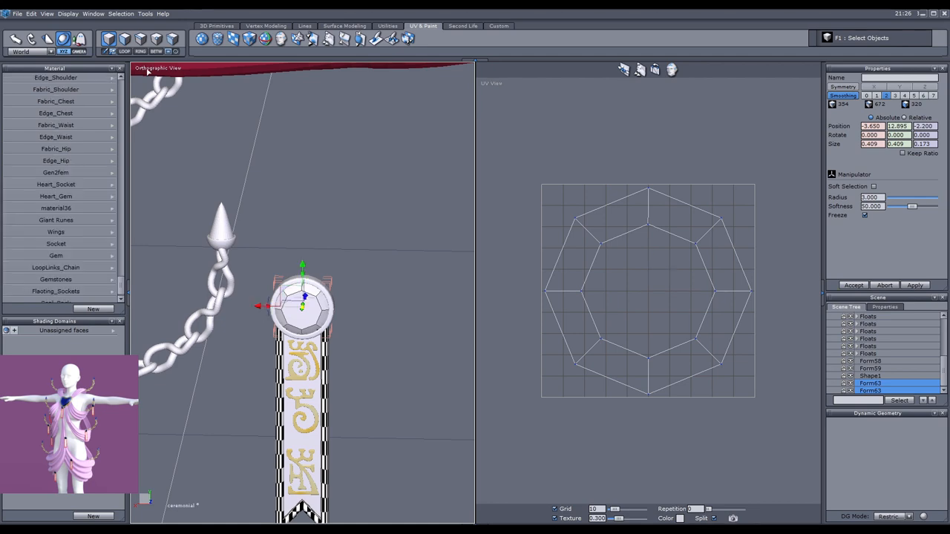